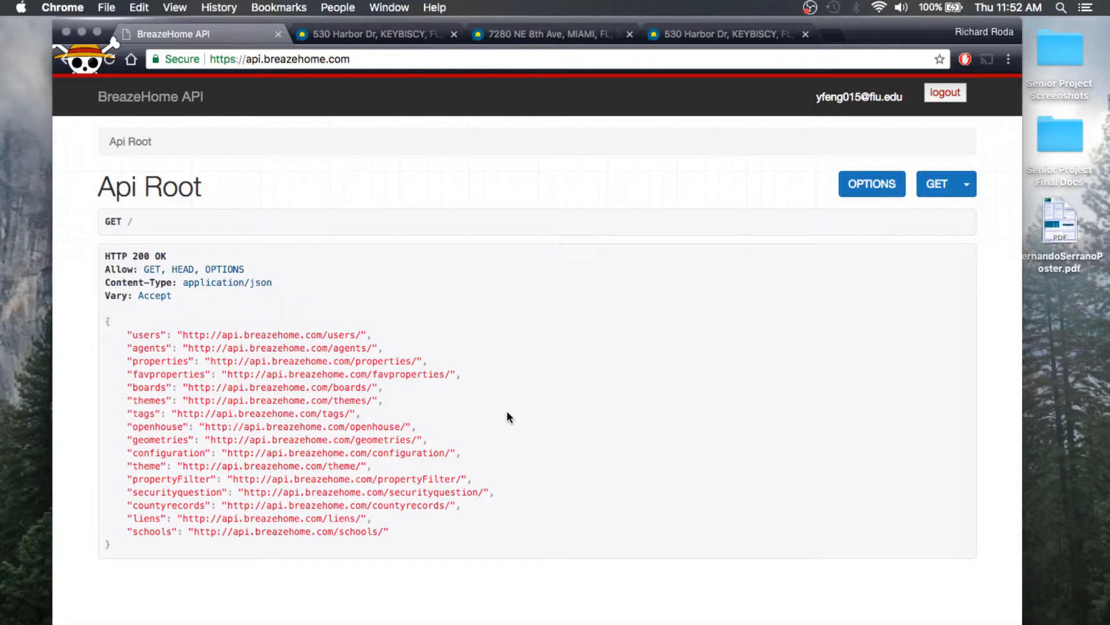
{"action": "mouse_move", "coordinate": [721, 53]}
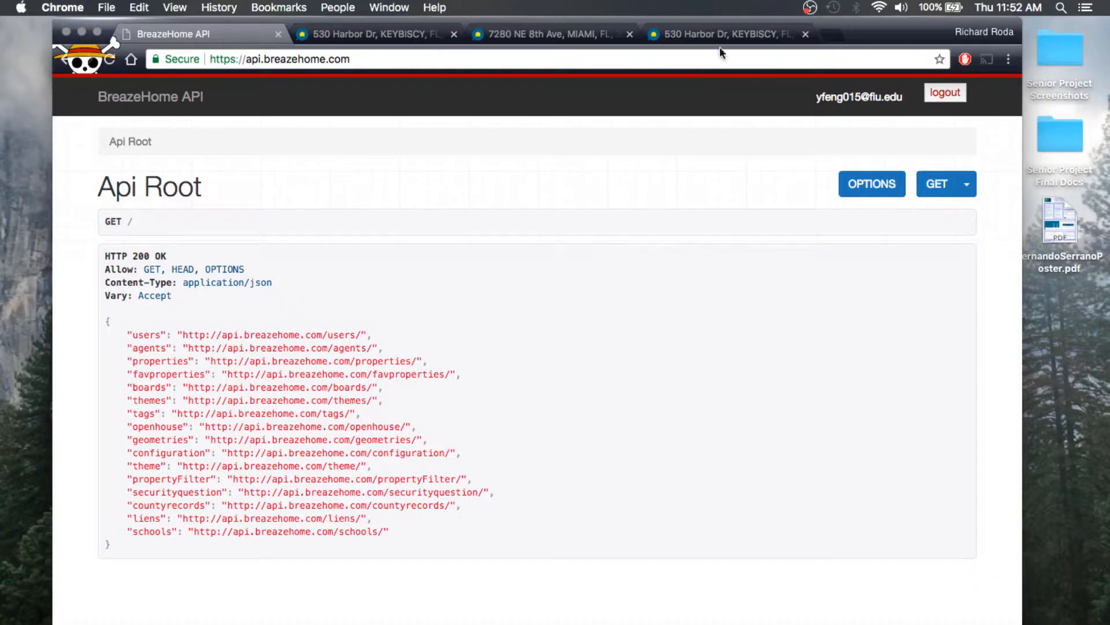
{"action": "left_click", "coordinate": [722, 34]}
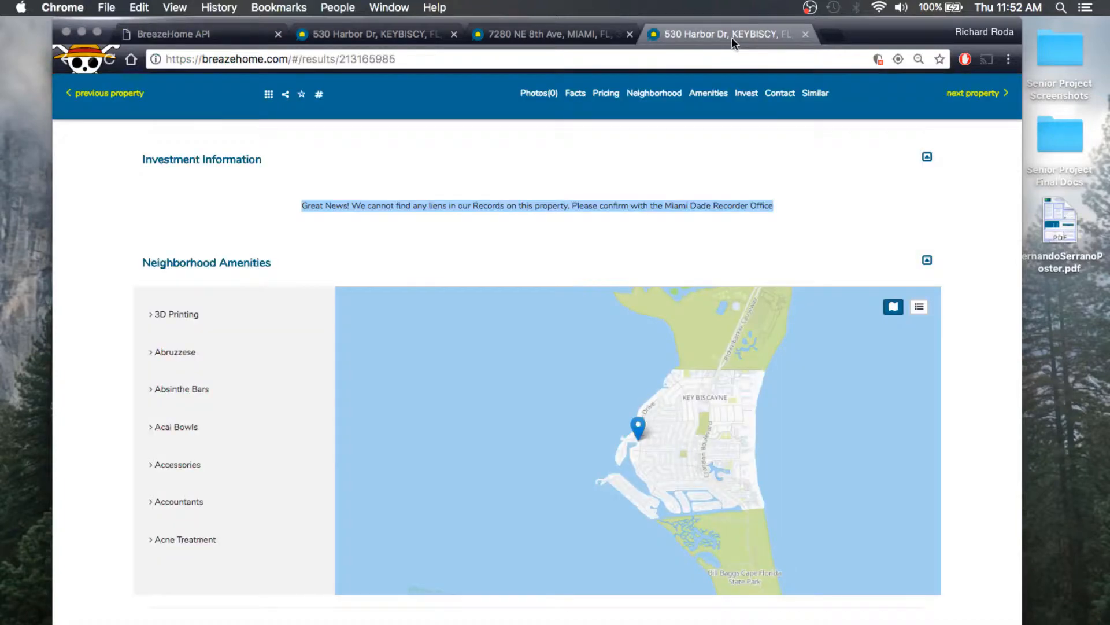
{"action": "scroll", "scroll_direction": "down", "scroll_amount": 3}
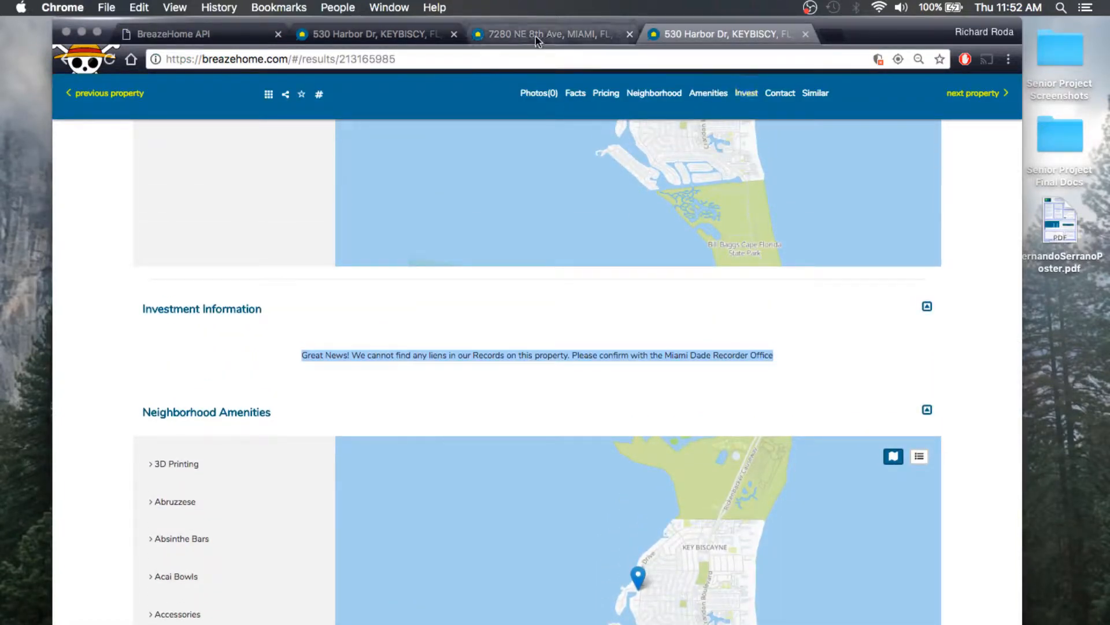
{"action": "left_click", "coordinate": [552, 33]}
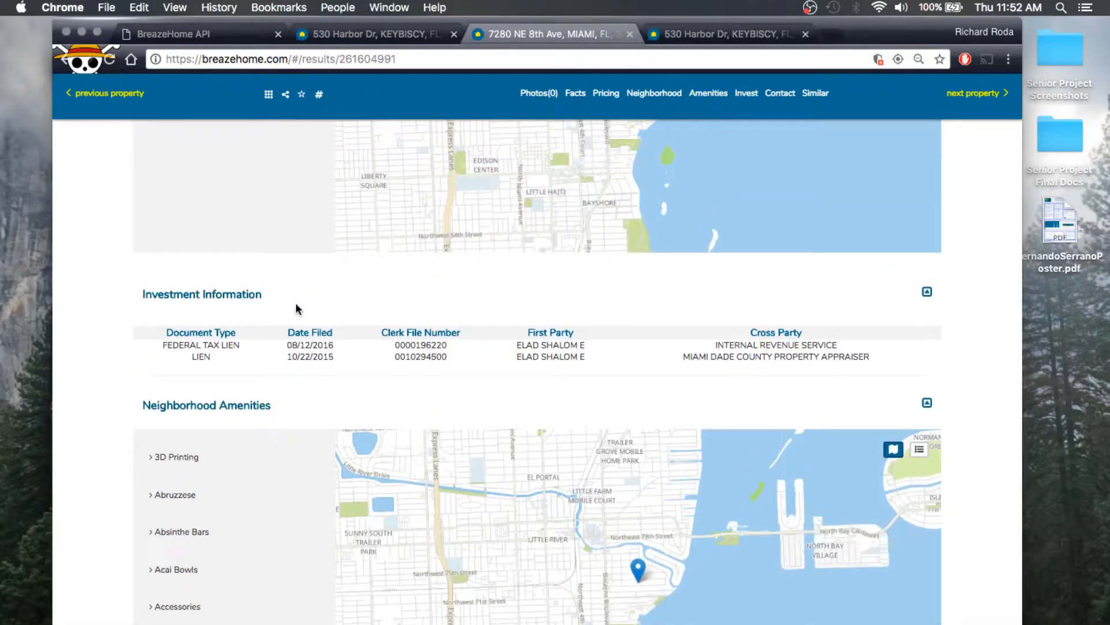
{"action": "mouse_move", "coordinate": [572, 359]}
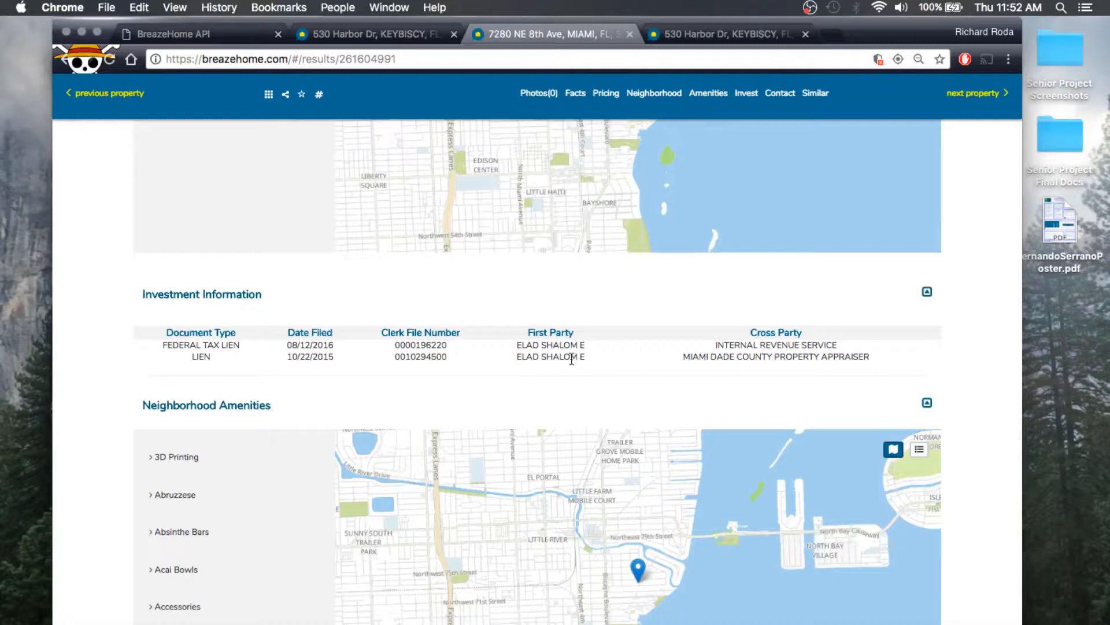
{"action": "mouse_move", "coordinate": [602, 363]}
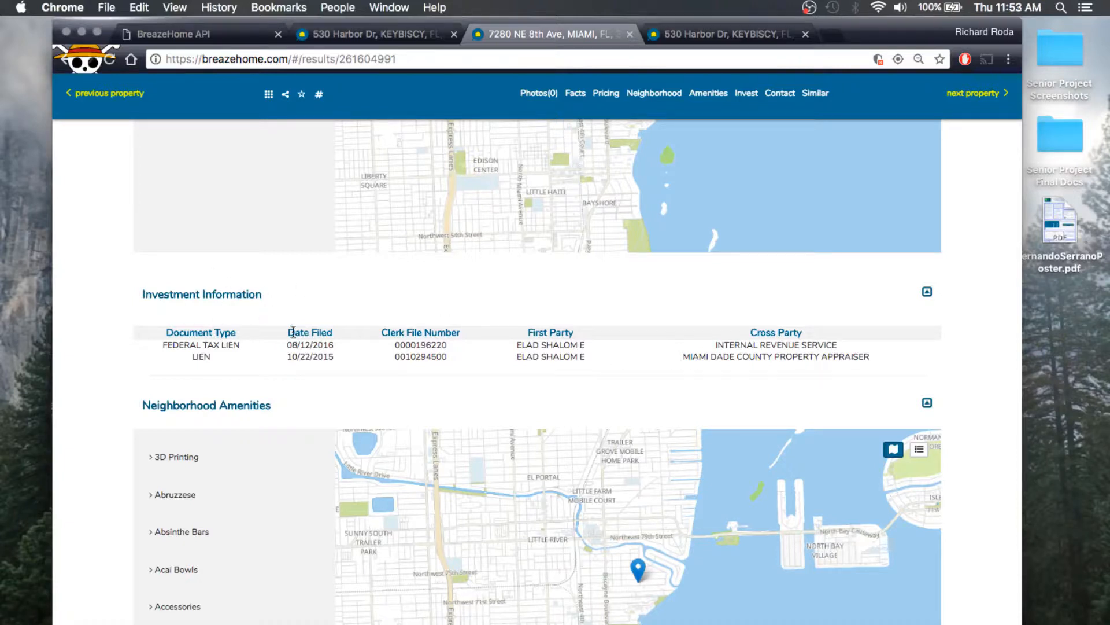
- Open the countyrecords endpoint from the BreezeHome API root
{"action": "left_click", "coordinate": [173, 33]}
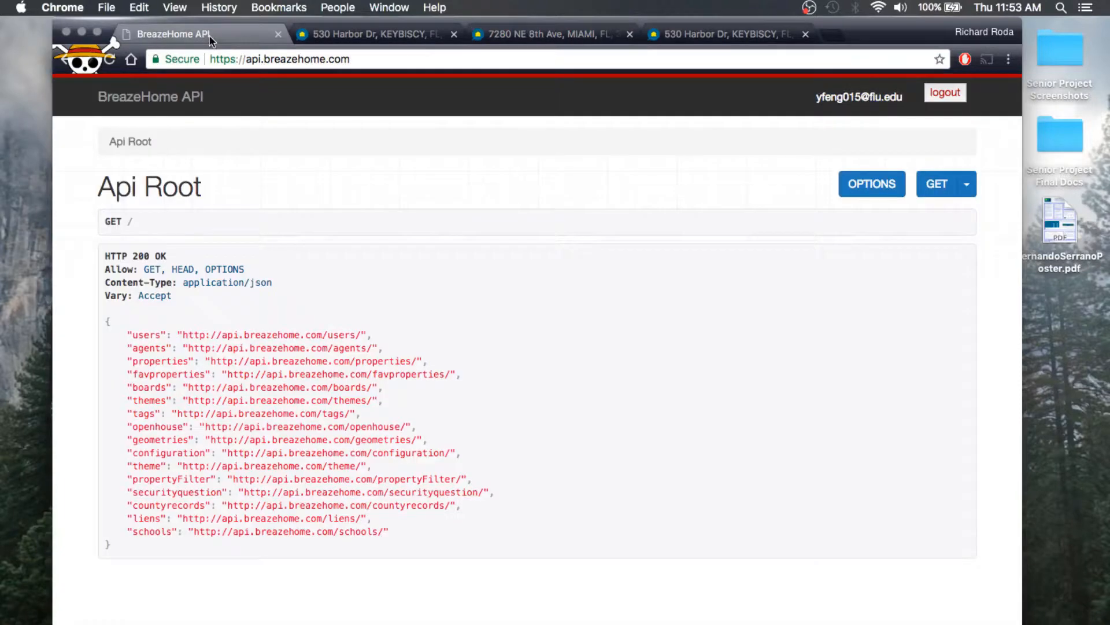
{"action": "mouse_move", "coordinate": [385, 452]}
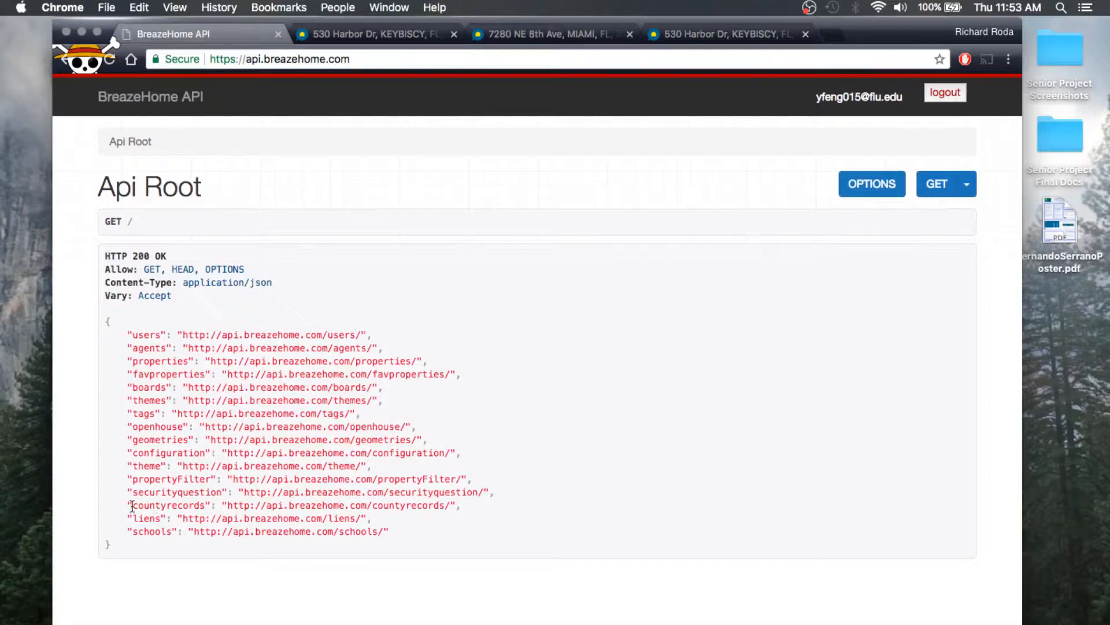
{"action": "double_click", "coordinate": [167, 505]}
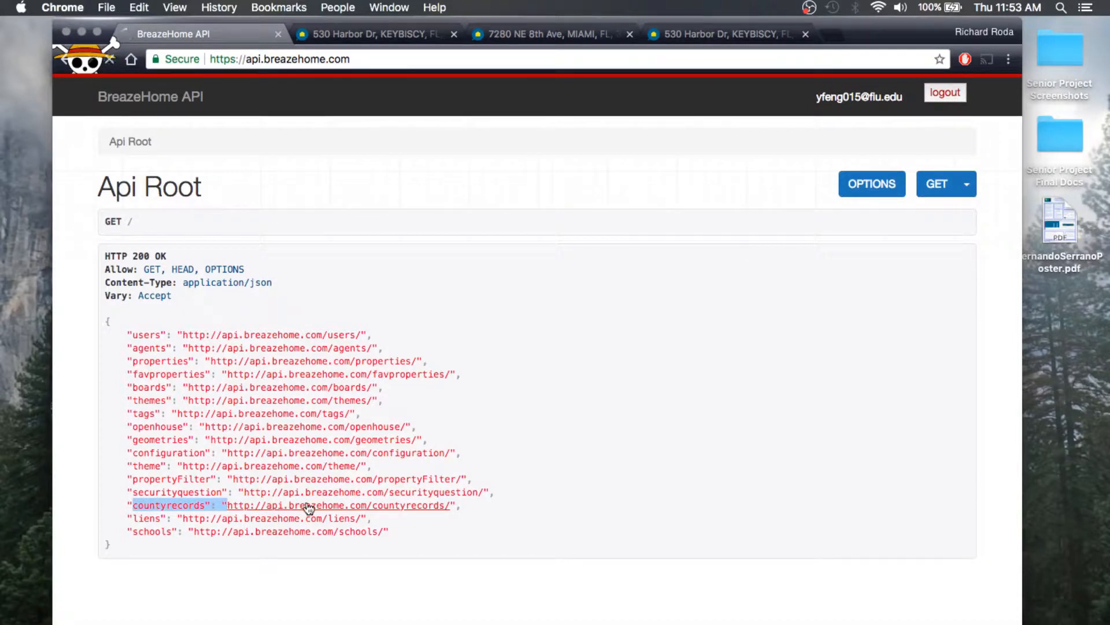
{"action": "left_click", "coordinate": [340, 505]}
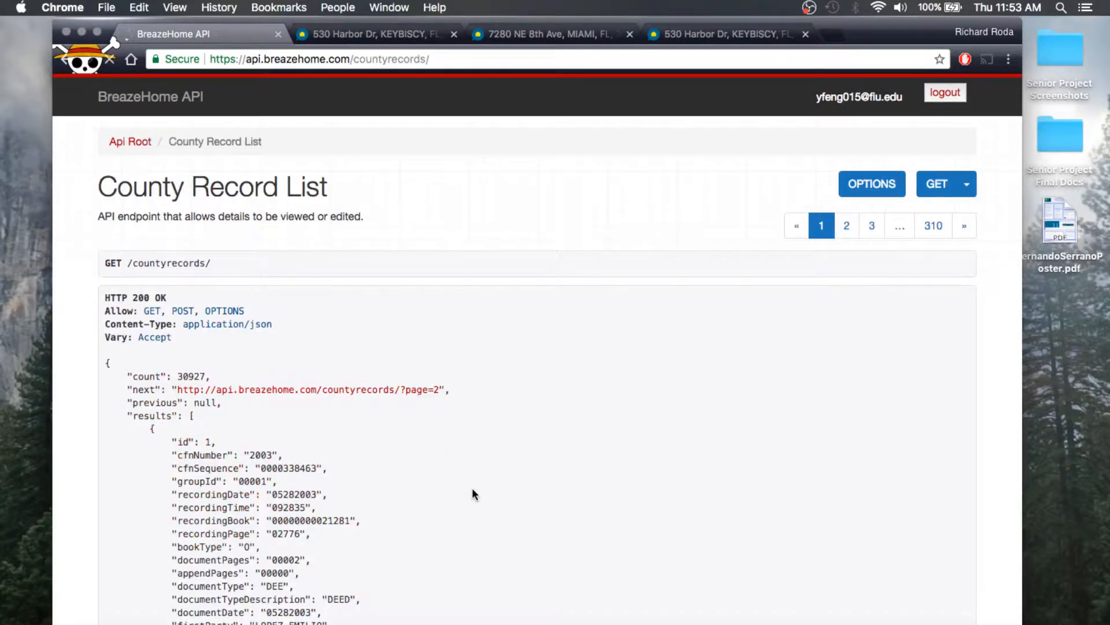
- Scroll through the first county record and select its DEED document type
{"action": "scroll", "scroll_direction": "down", "scroll_amount": 3}
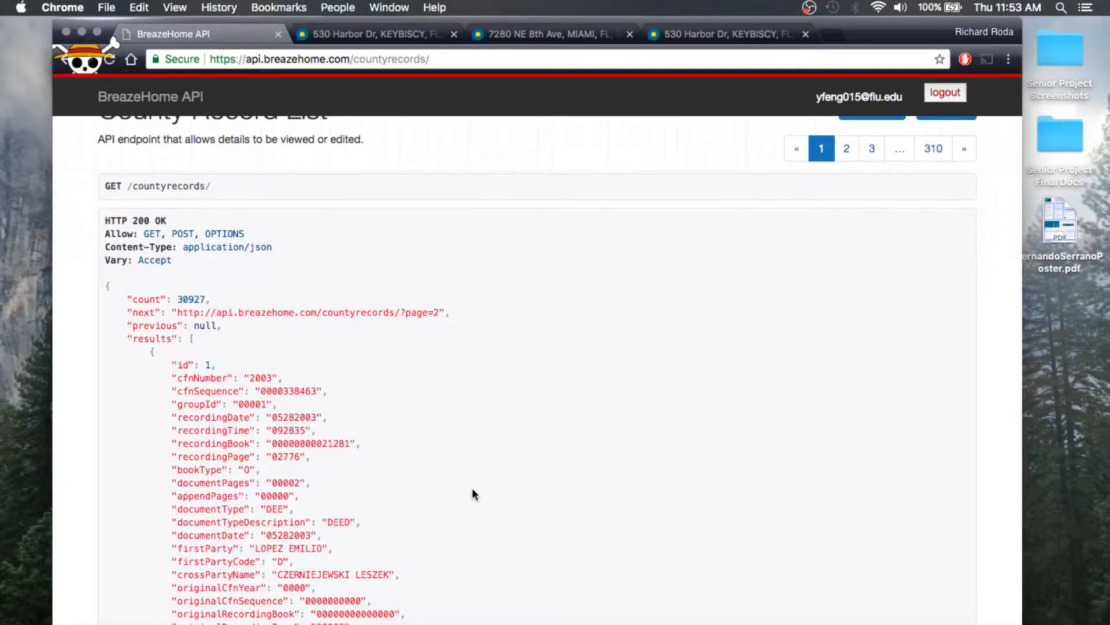
{"action": "scroll", "scroll_direction": "down", "scroll_amount": 3}
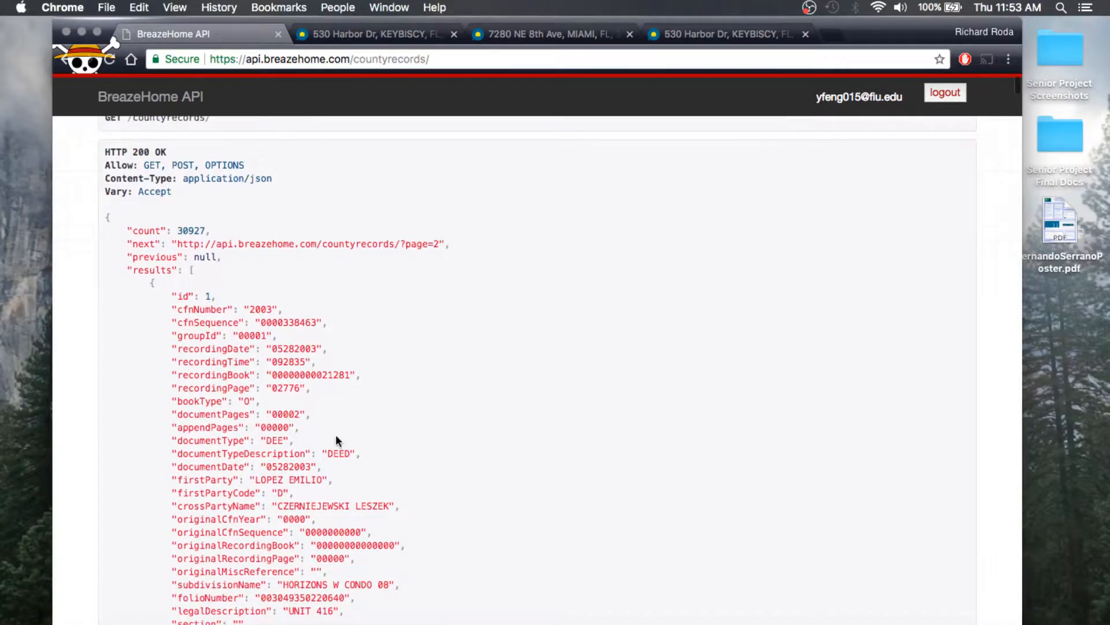
{"action": "double_click", "coordinate": [339, 454]}
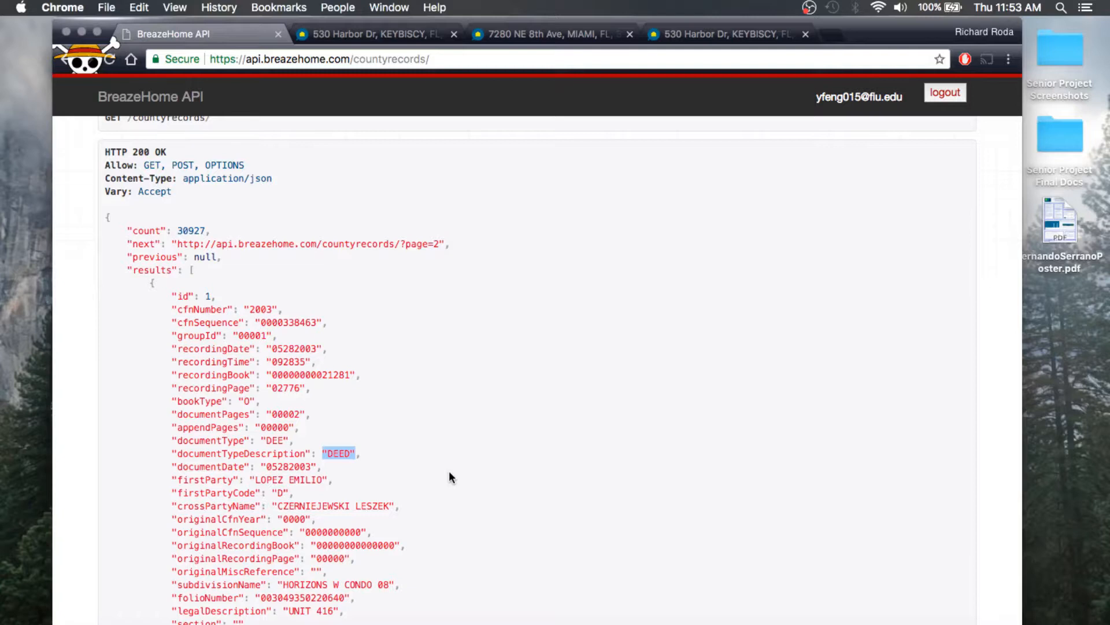
{"action": "left_click", "coordinate": [552, 34]}
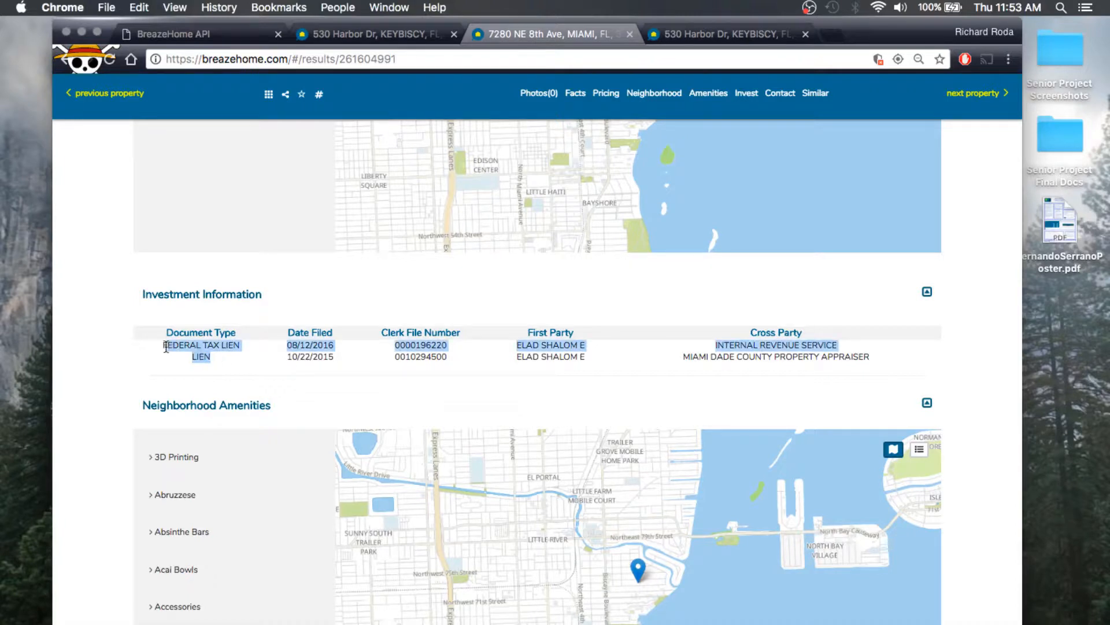
{"action": "left_click", "coordinate": [201, 351]}
{"action": "type", "text": "miami"}
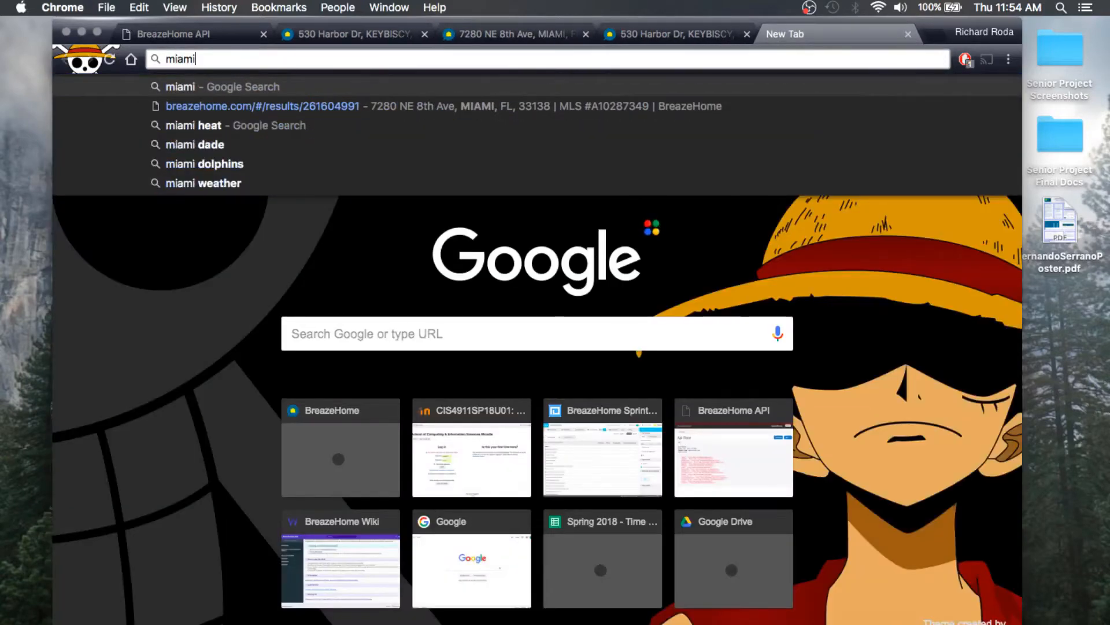
- Try 'dev' and 'miami dade' in the omnibox, then return to 530 Harbor Dr
{"action": "type", "text": "dev"}
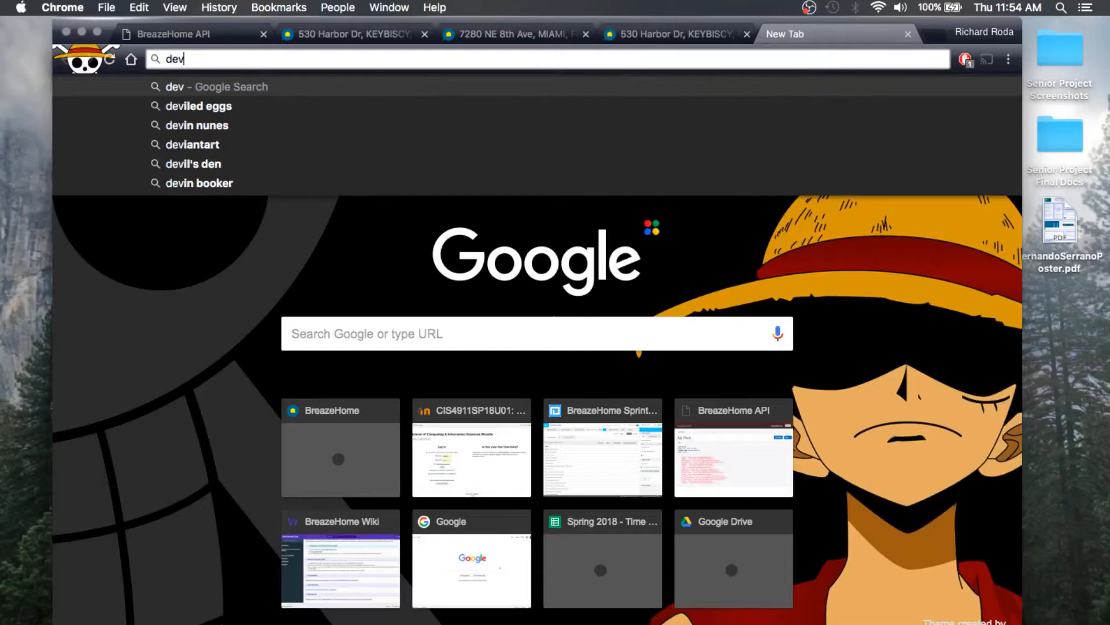
{"action": "type", "text": "miami dade"}
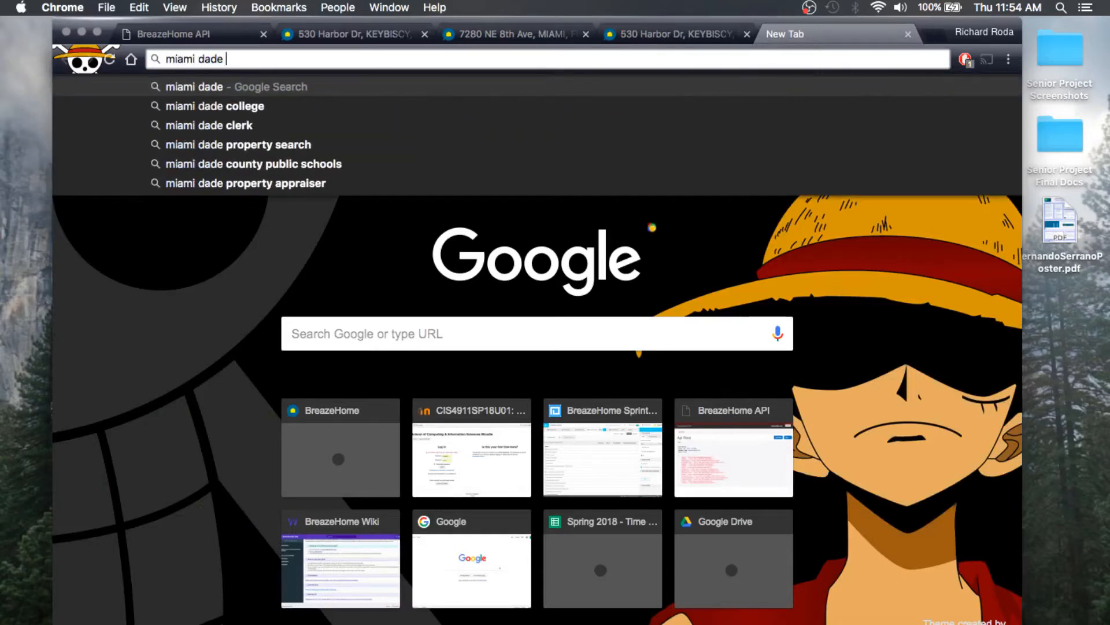
{"action": "key", "text": "backspace"}
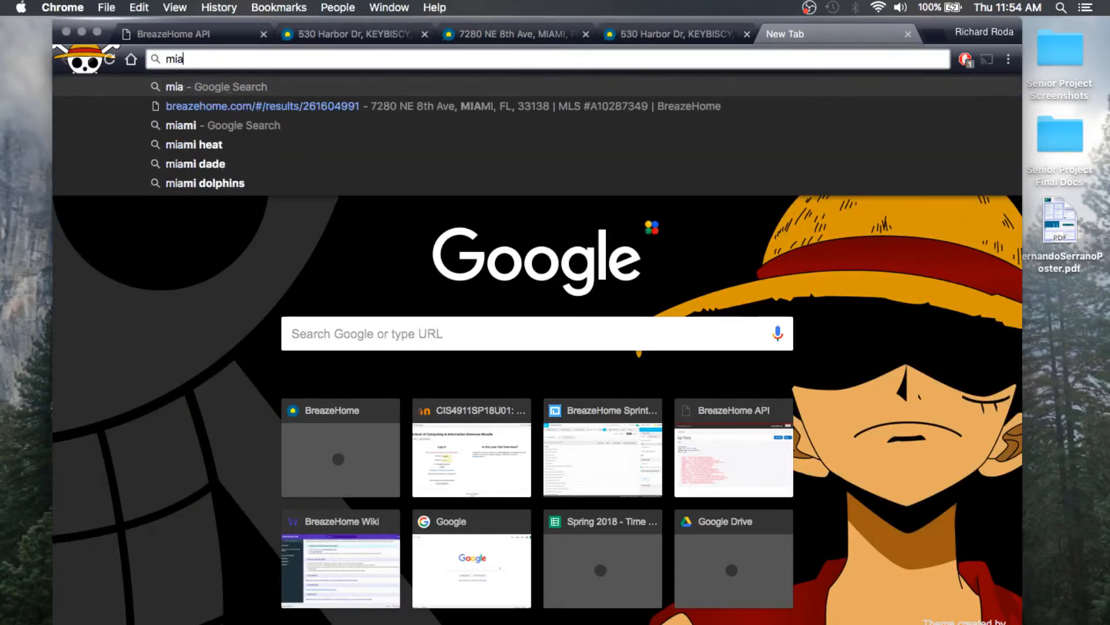
{"action": "left_click", "coordinate": [672, 33]}
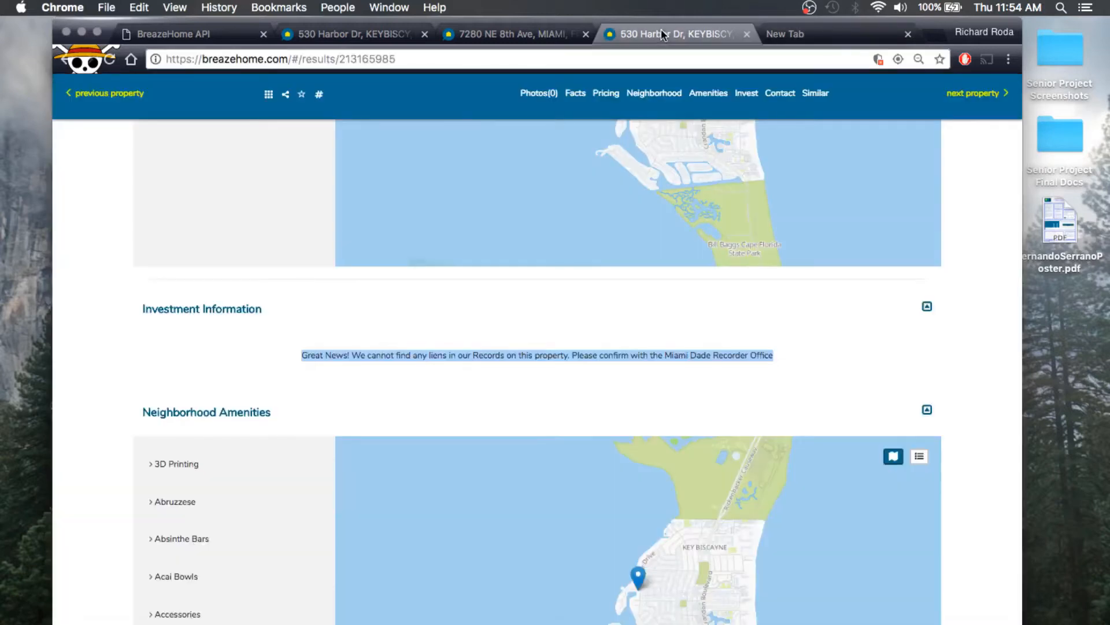